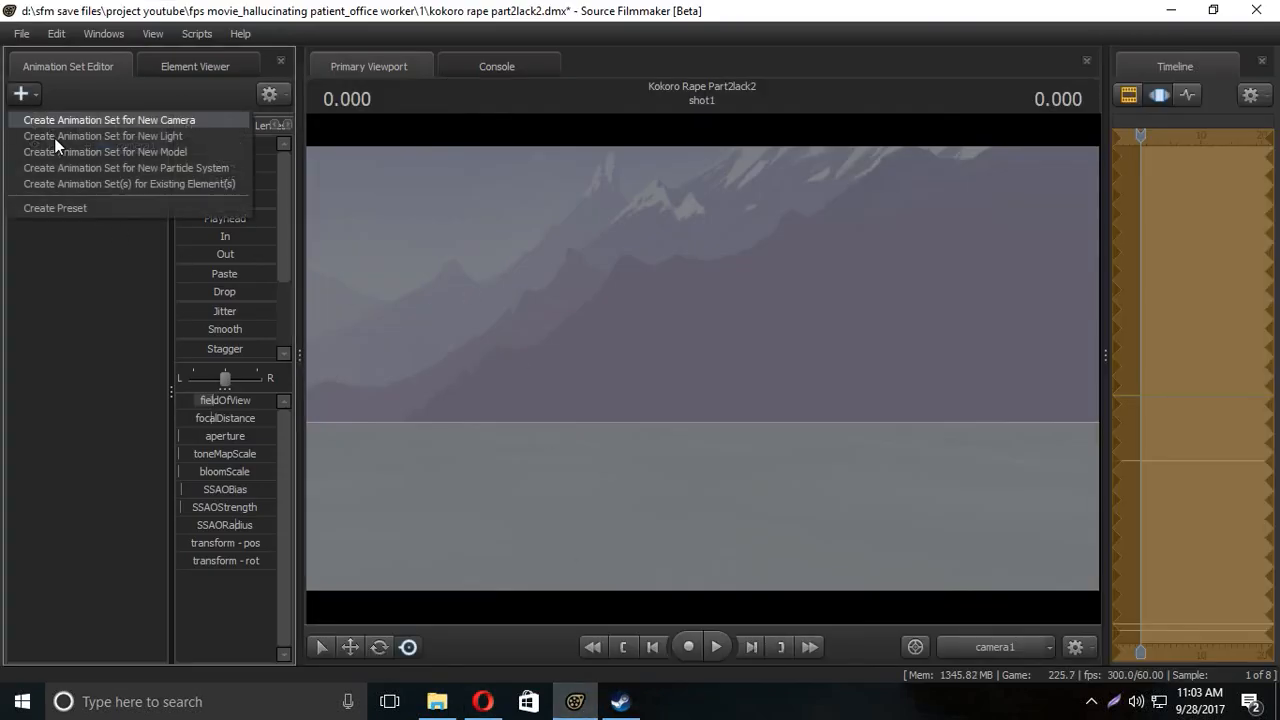
Step: Start a new model animation set and filter the browser to workshop flashlight models
click(102, 136)
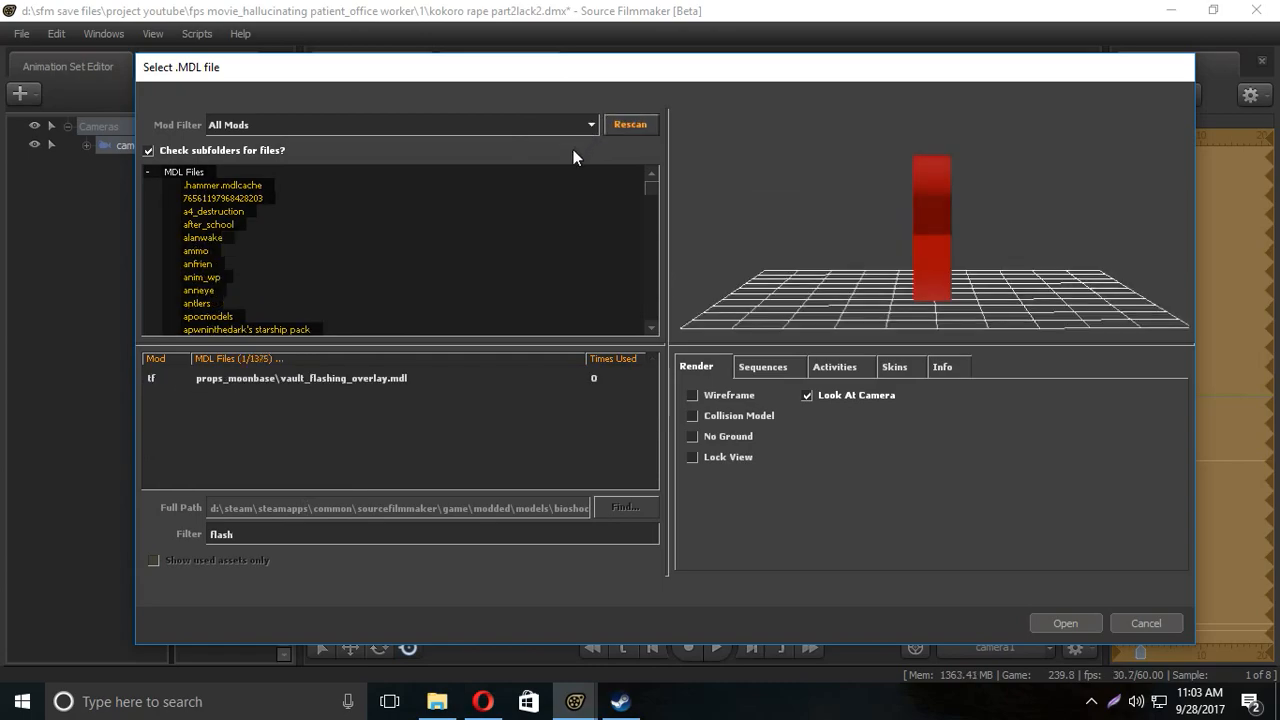
click(400, 124)
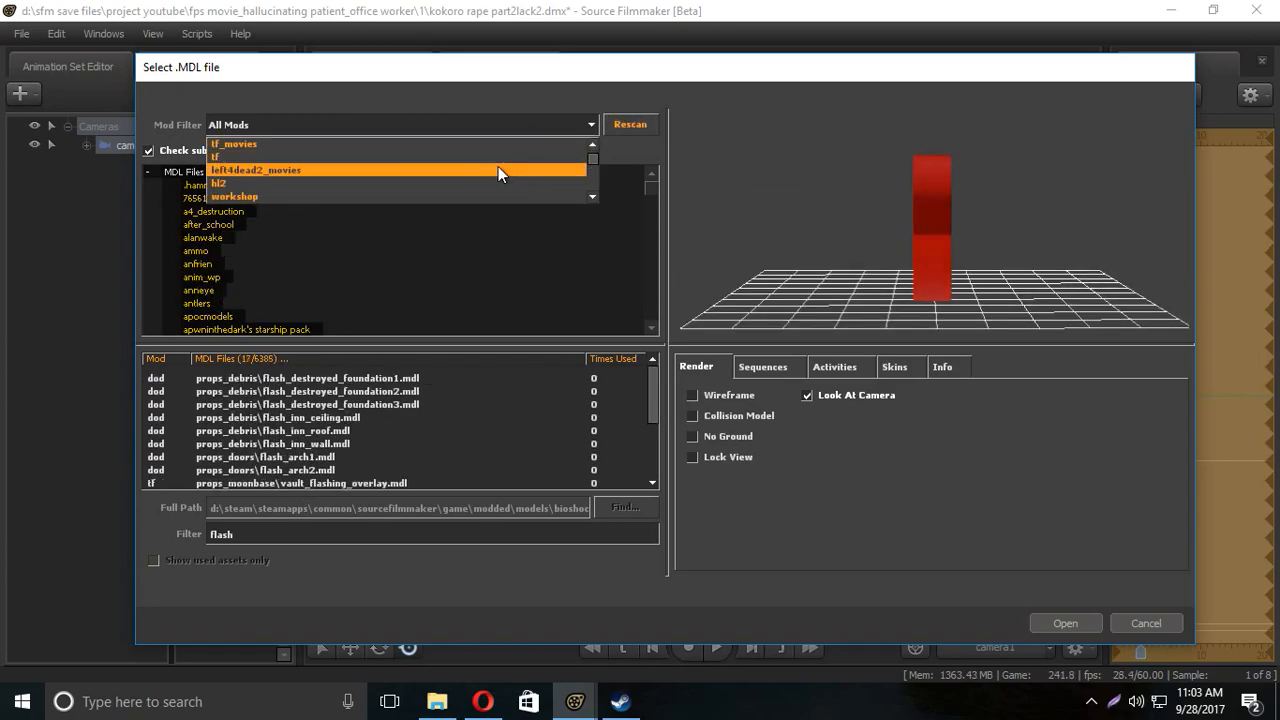
click(234, 196)
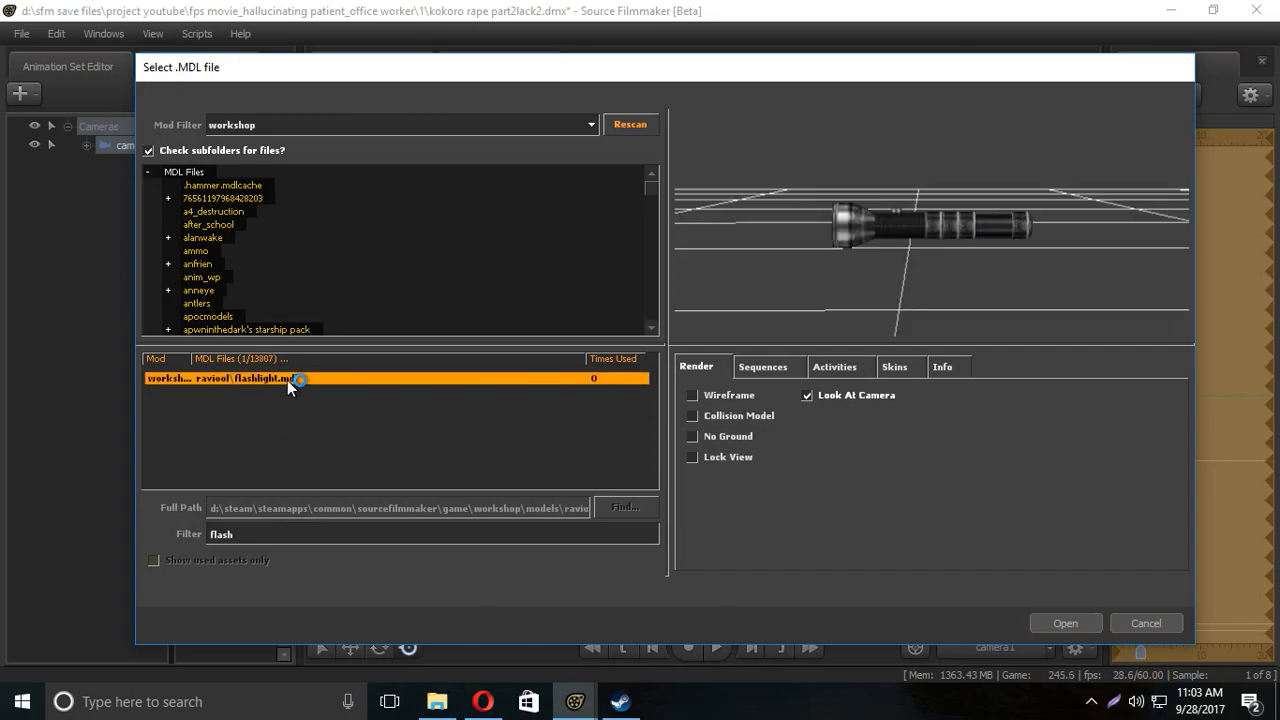
Step: Load flashlight.mdl into the scene
click(1064, 623)
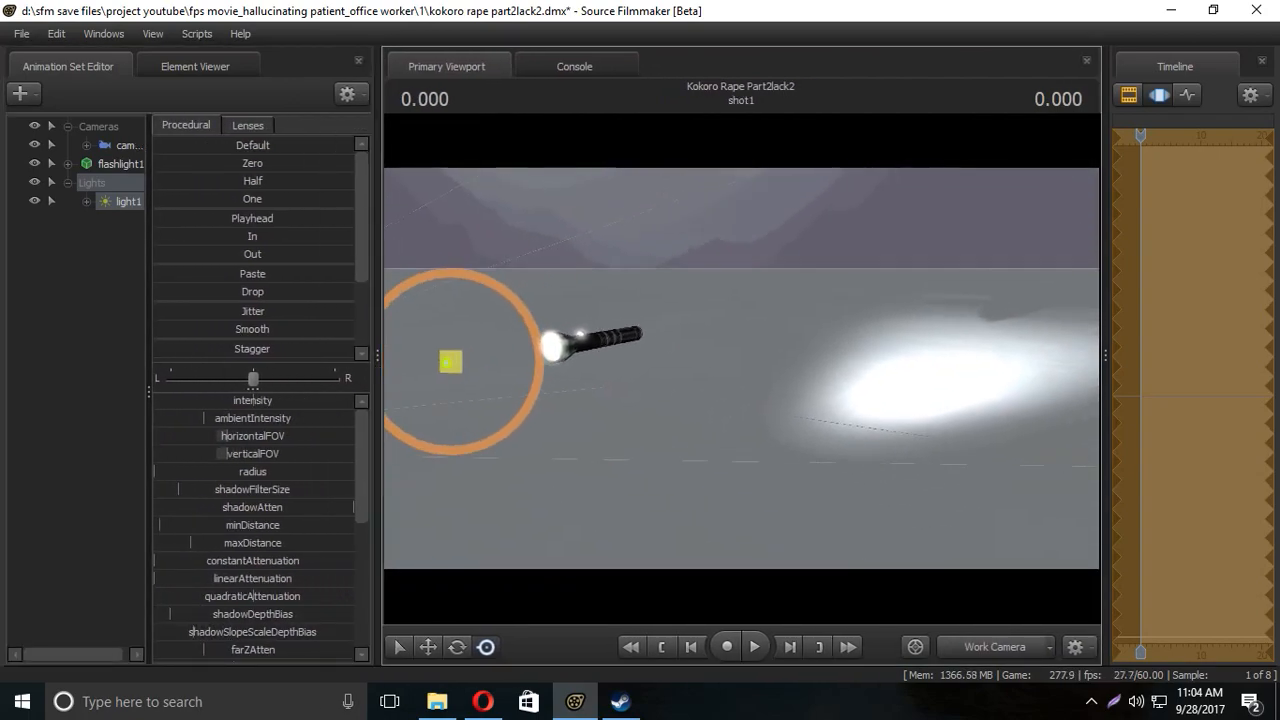
scroll(down, 3)
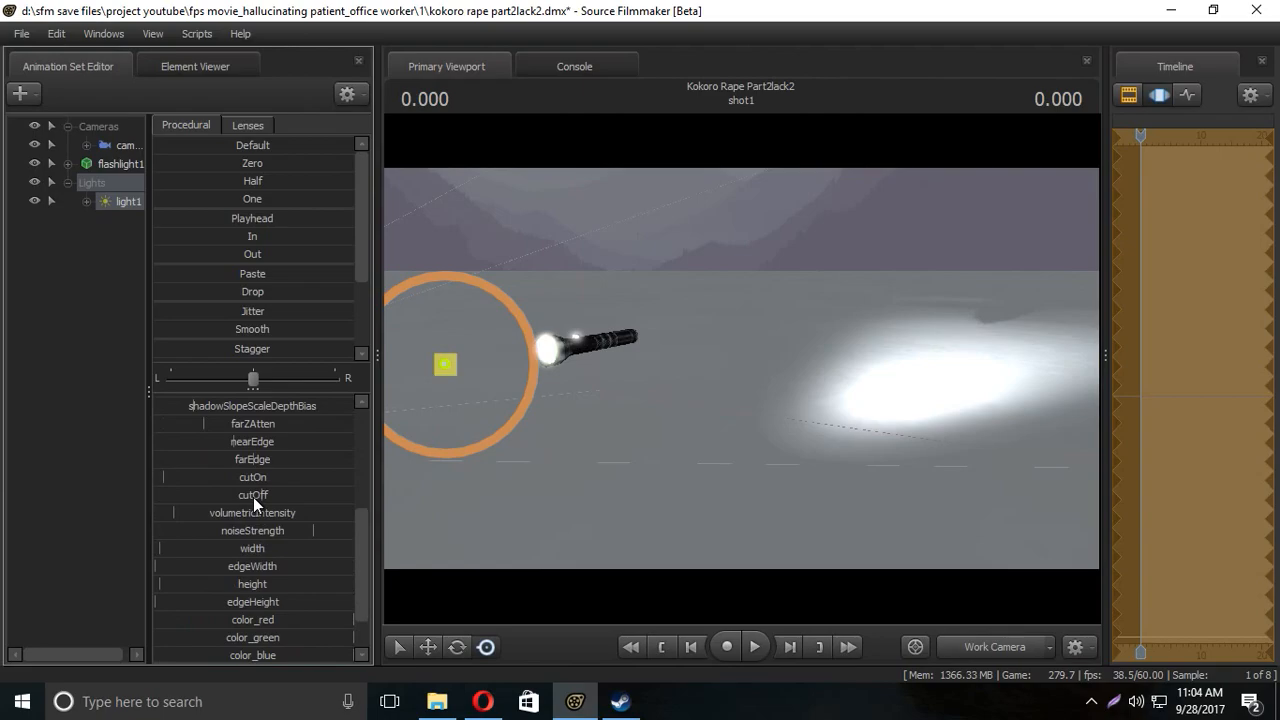
mouse_move(243, 438)
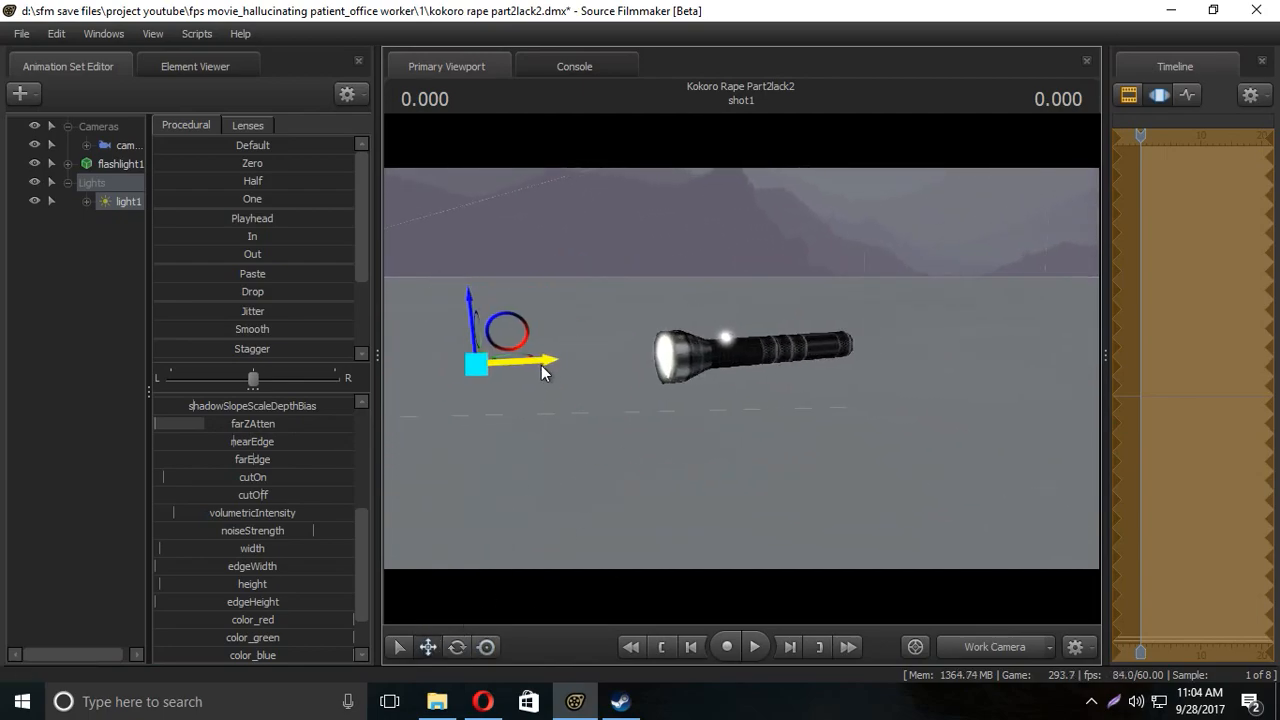
Step: Drag light1 onto the front of the flashlight's lens
drag(545, 362, 490, 372)
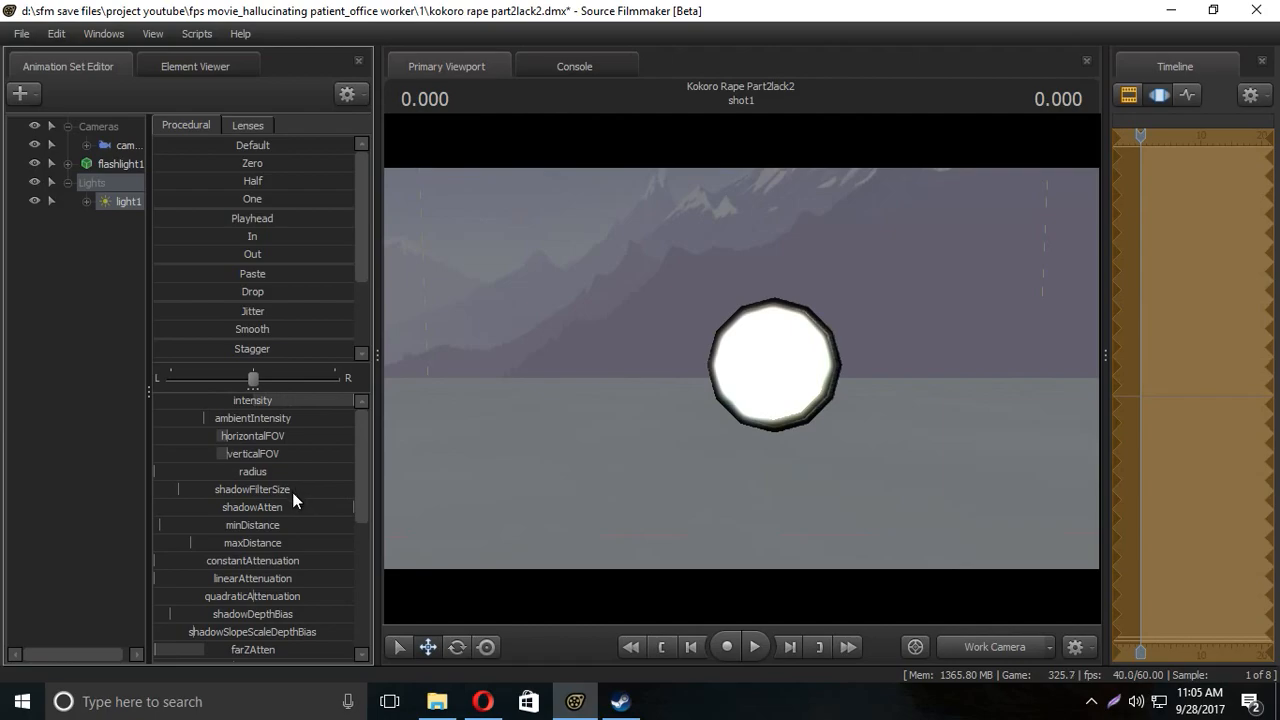
Step: Lock light1's transform to the flashlight model
scroll(down, 3)
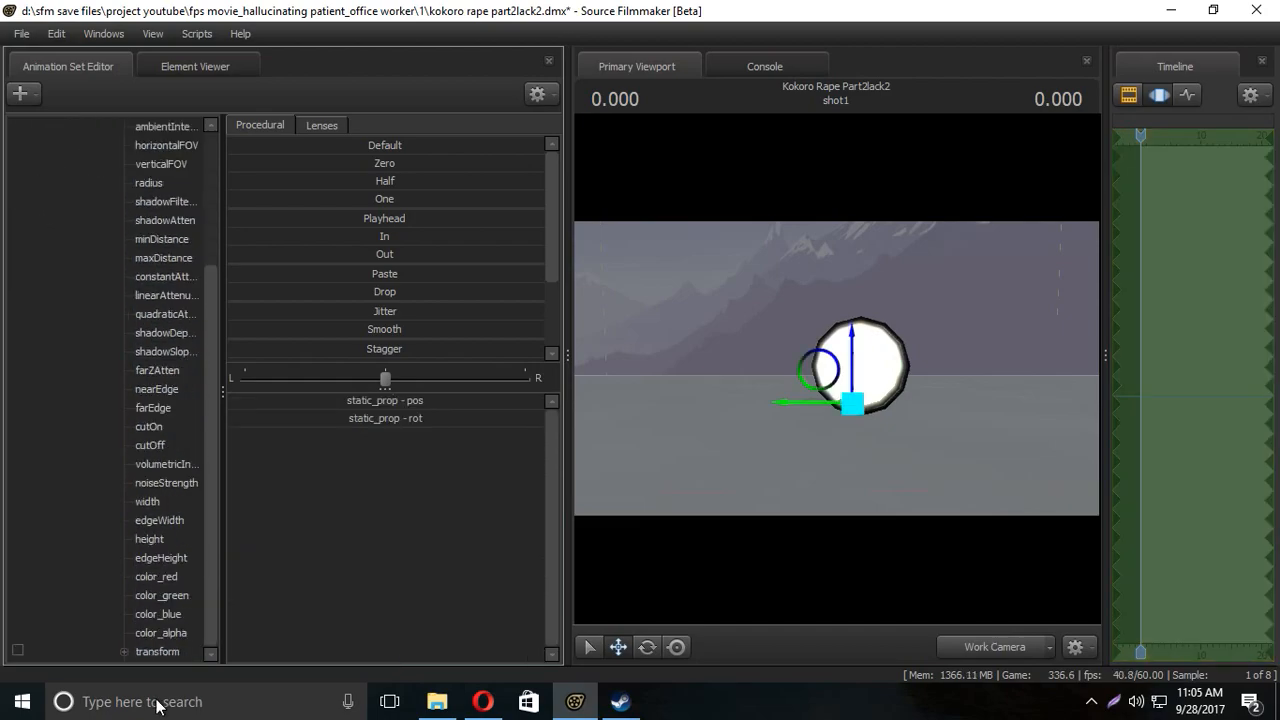
click(157, 651)
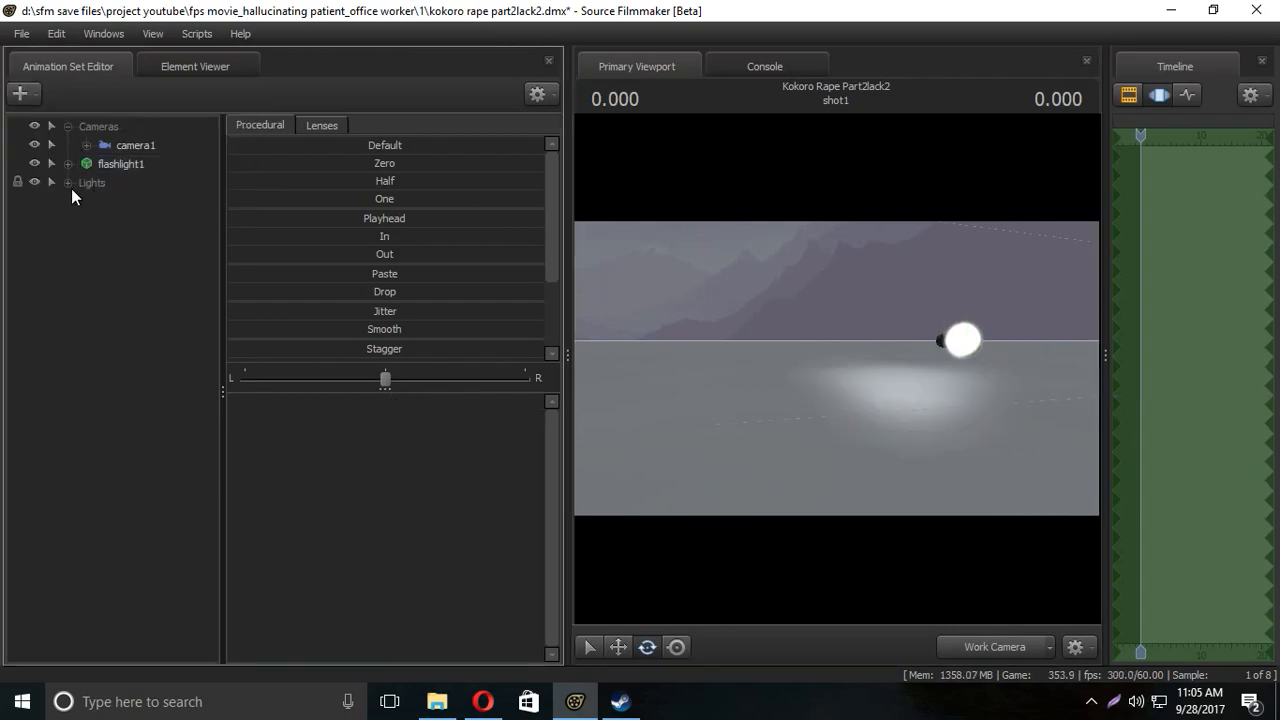
Step: Expand the Lights group in the animation set editor
click(68, 182)
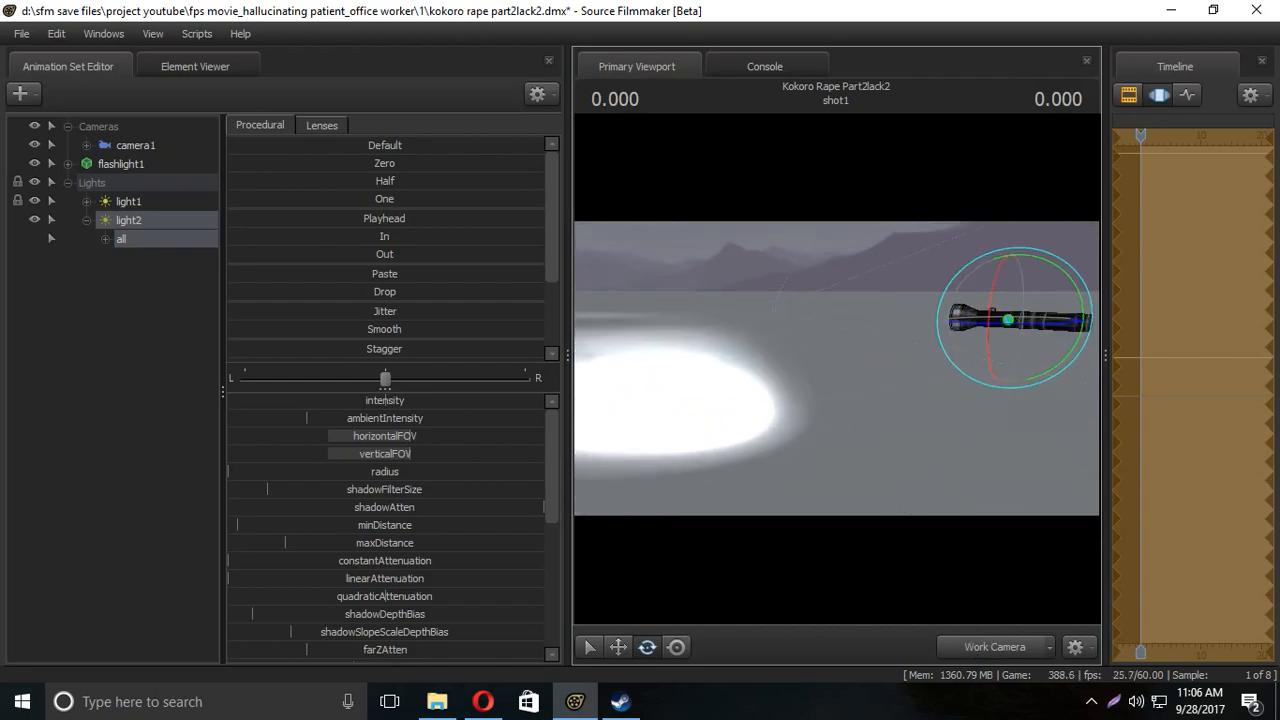
Step: Enable volumetrics on light2 and lock its transform to the flashlight
right_click(128, 220)
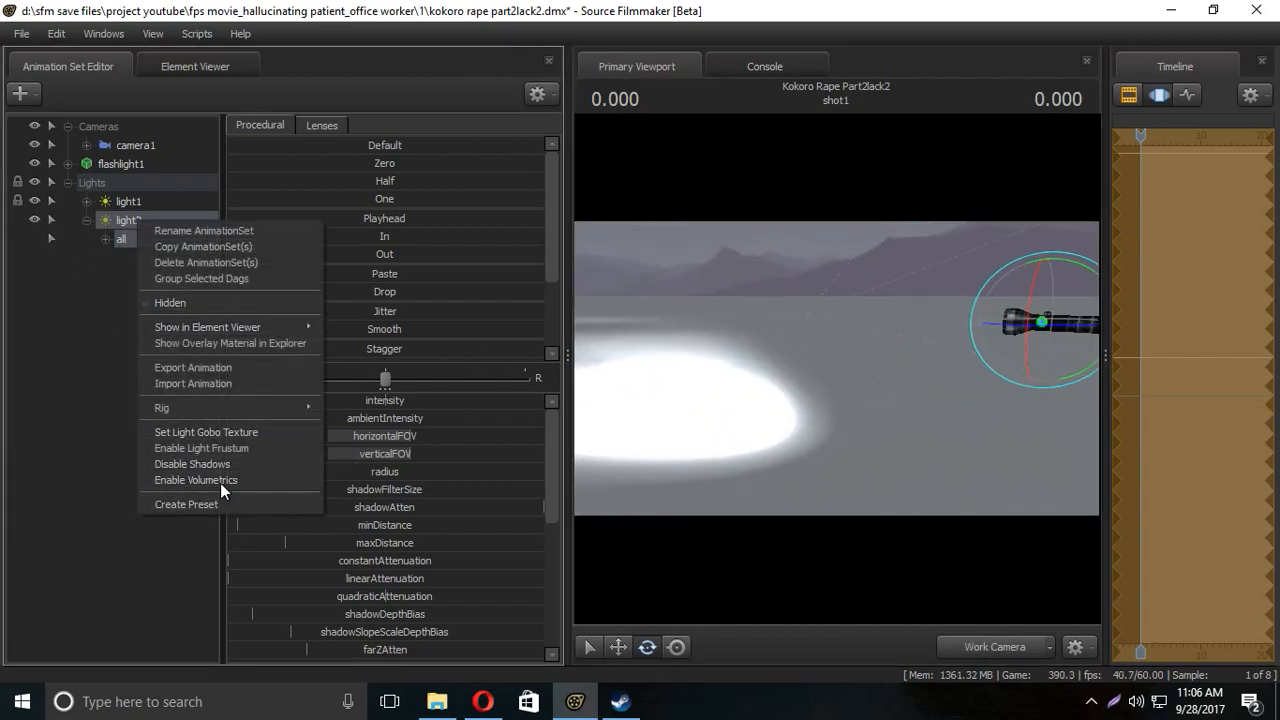
click(196, 480)
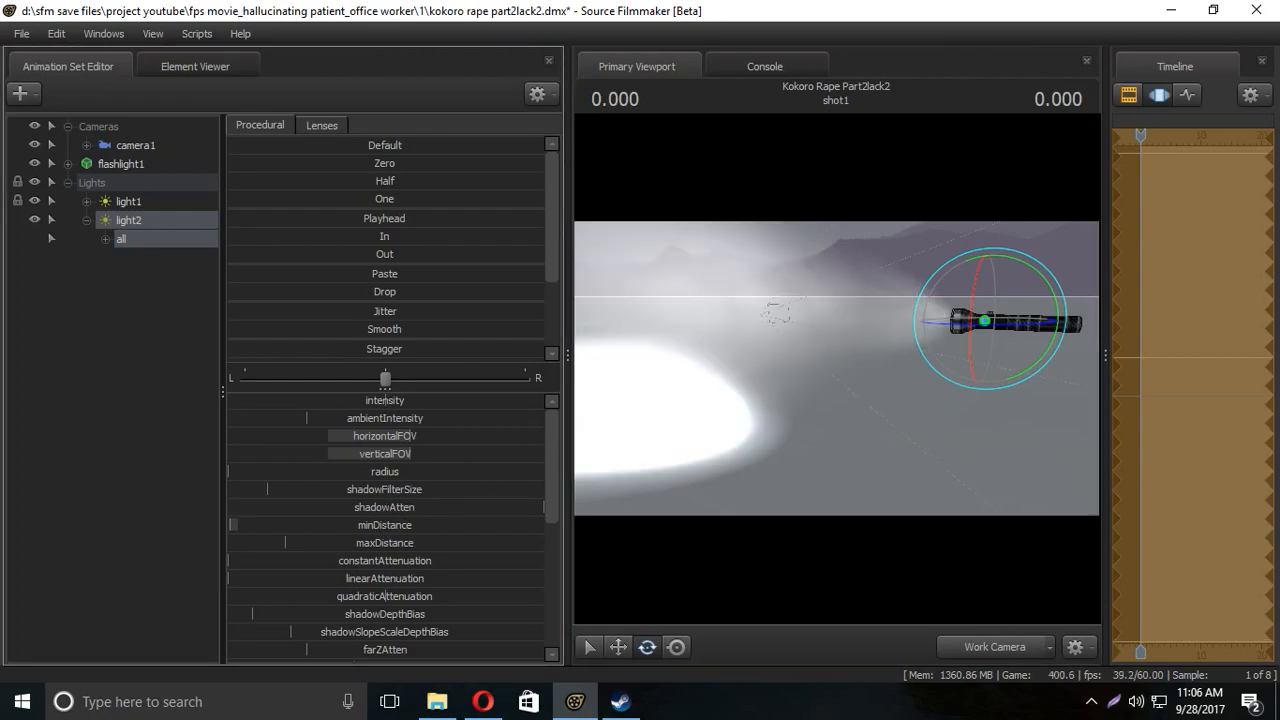
click(121, 238)
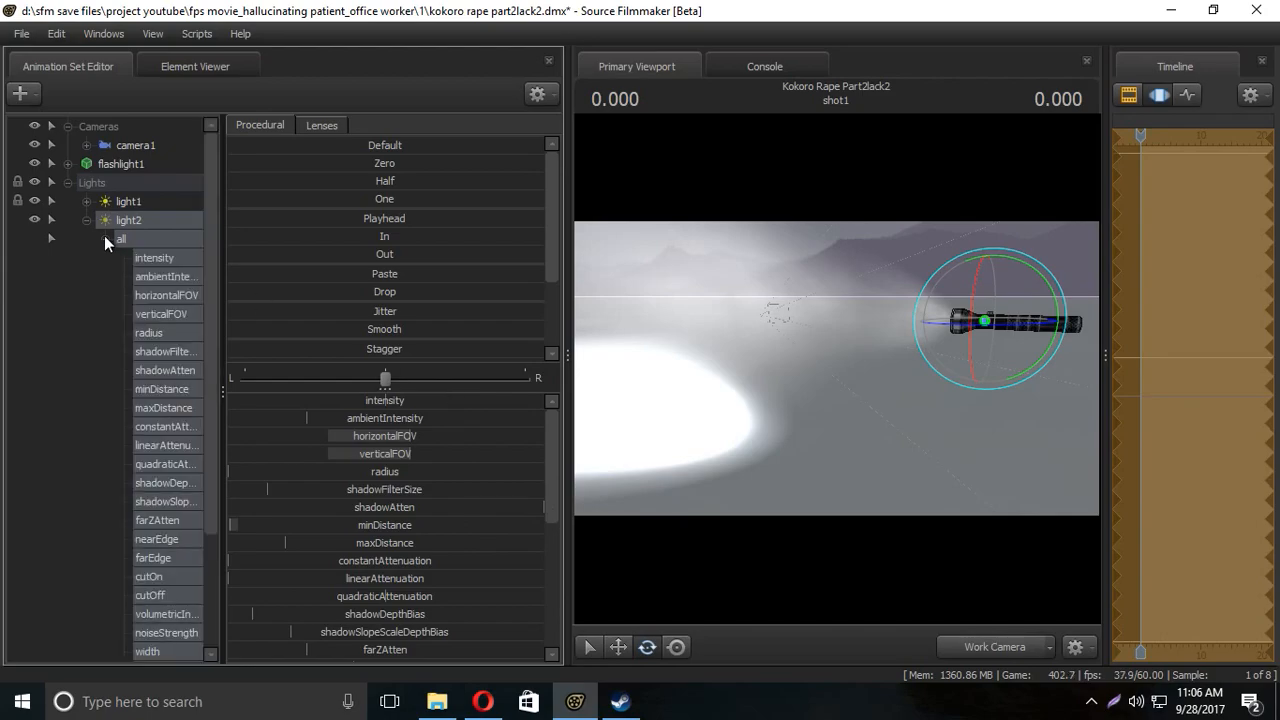
click(87, 163)
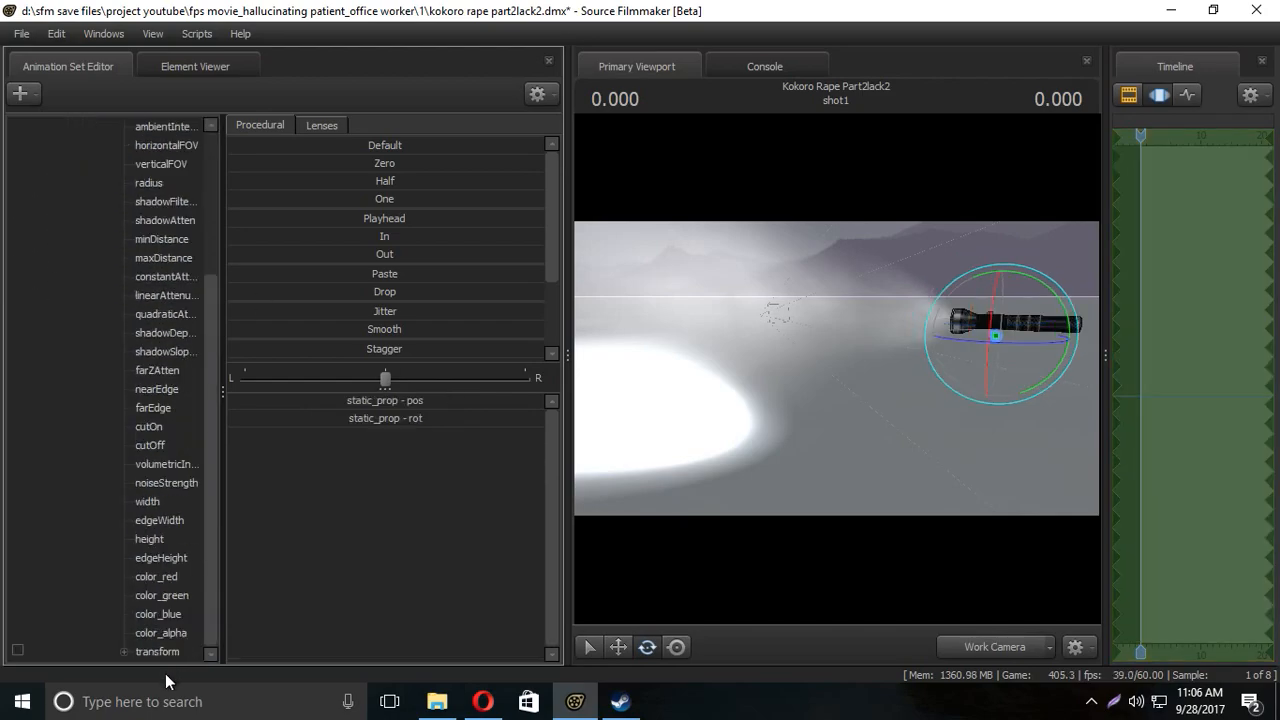
click(157, 651)
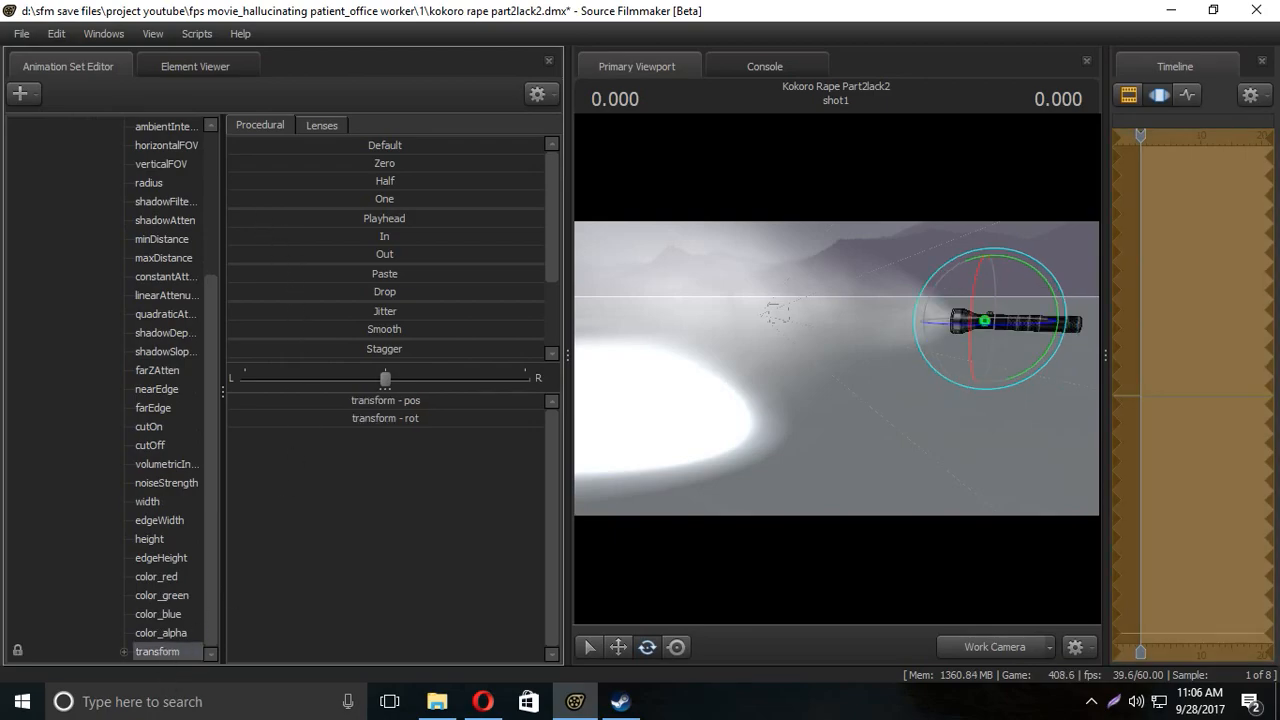